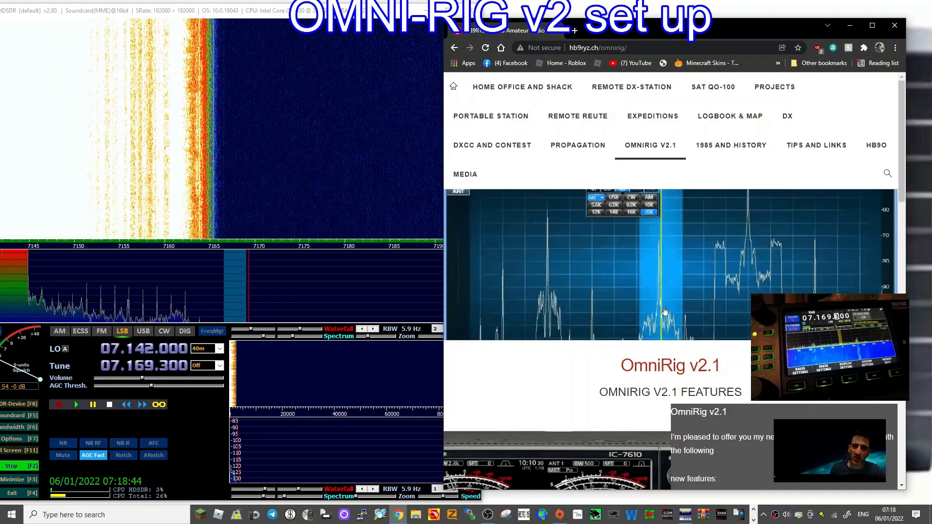
Step: Scroll the OmniRig v2.1 page to the Download link and Supported Transceivers section
scroll("down", 3)
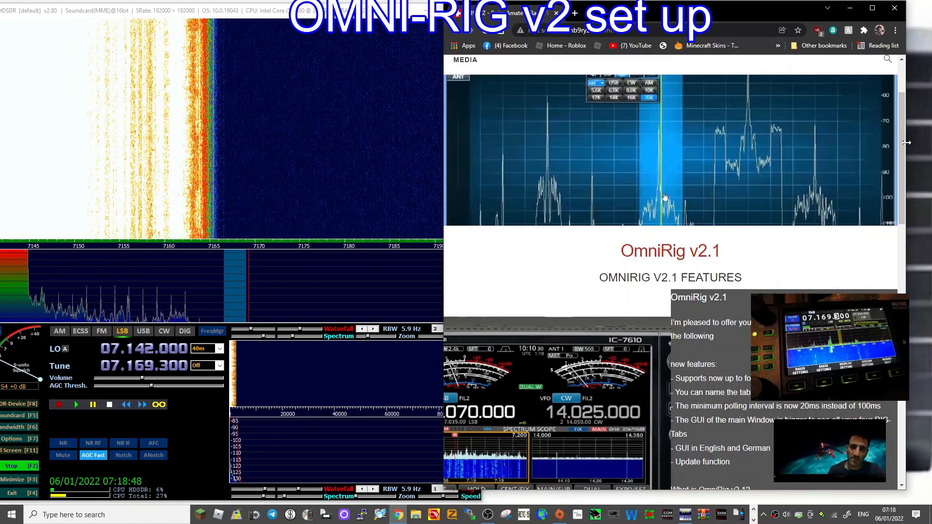
scroll("down", 3)
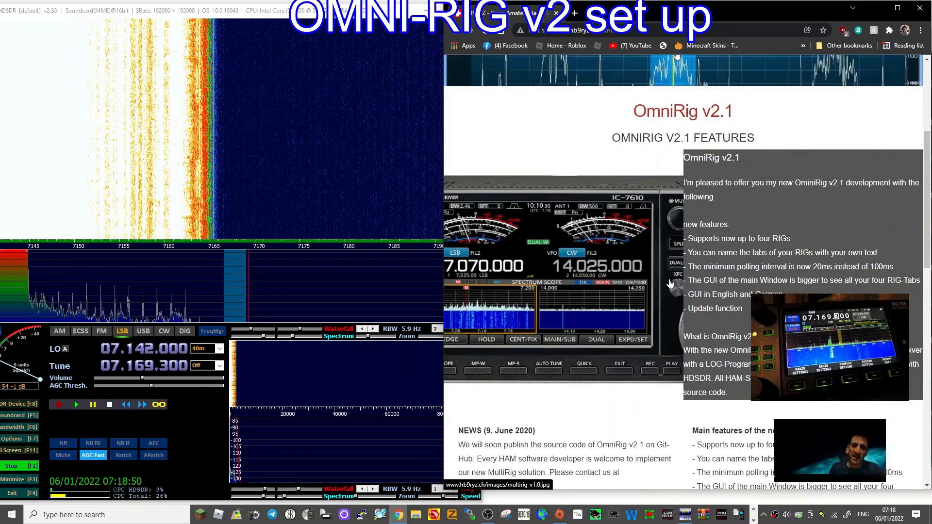
scroll("down", 3)
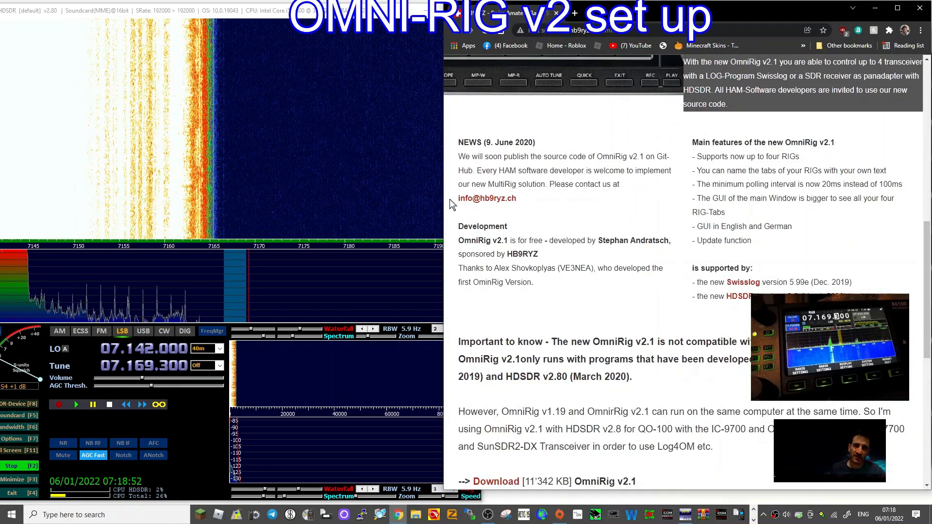
scroll("down", 3)
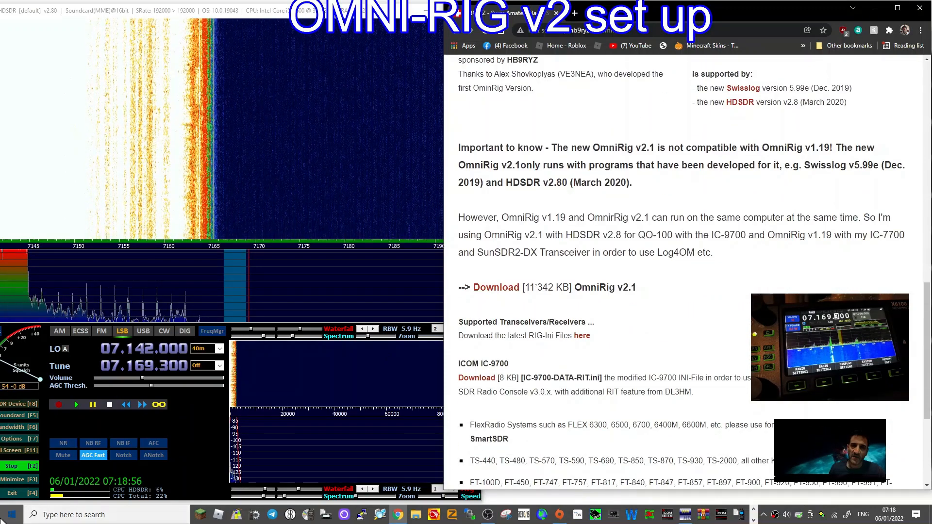
Step: Open the Start menu to reach the recently added Omni-Rig V2 entries
left_click(7, 514)
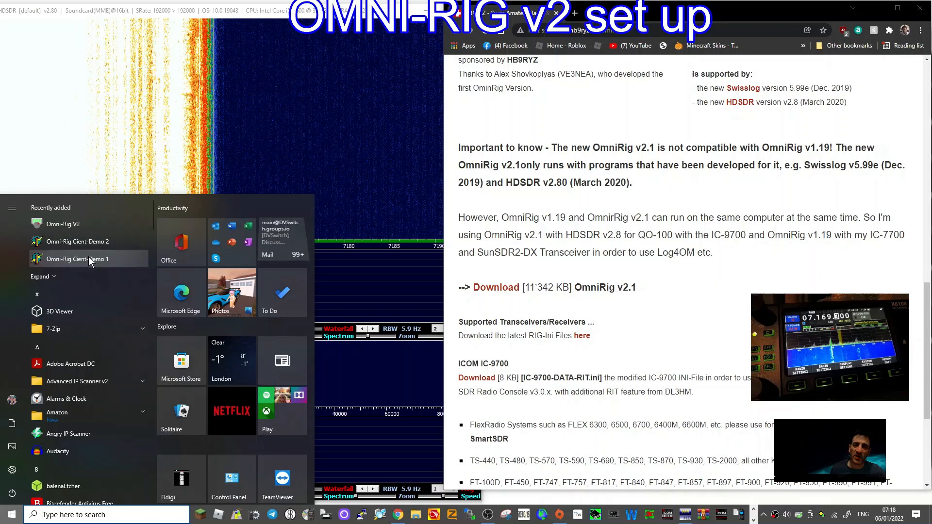
mouse_move(63, 223)
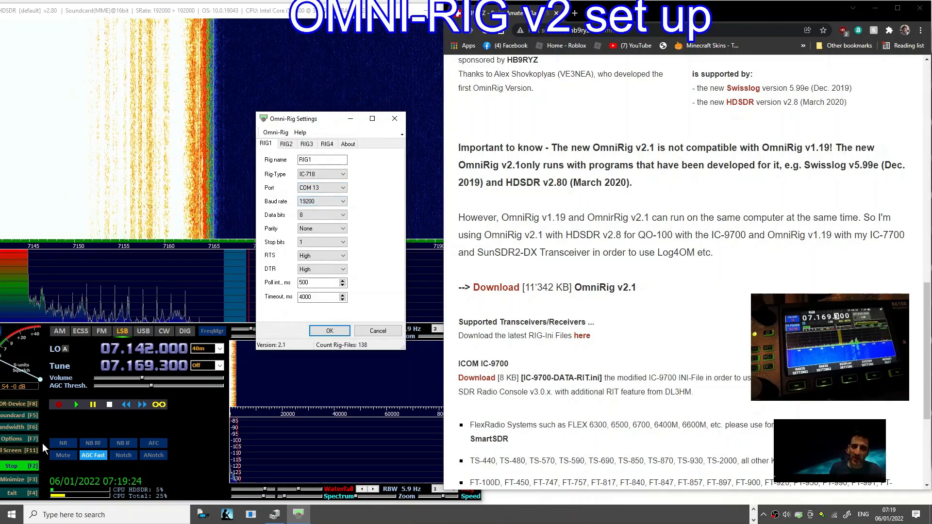
Step: Confirm in Device Manager that the COM13 USB serial adapter runs at 19200 baud, then close it
right_click(11, 514)
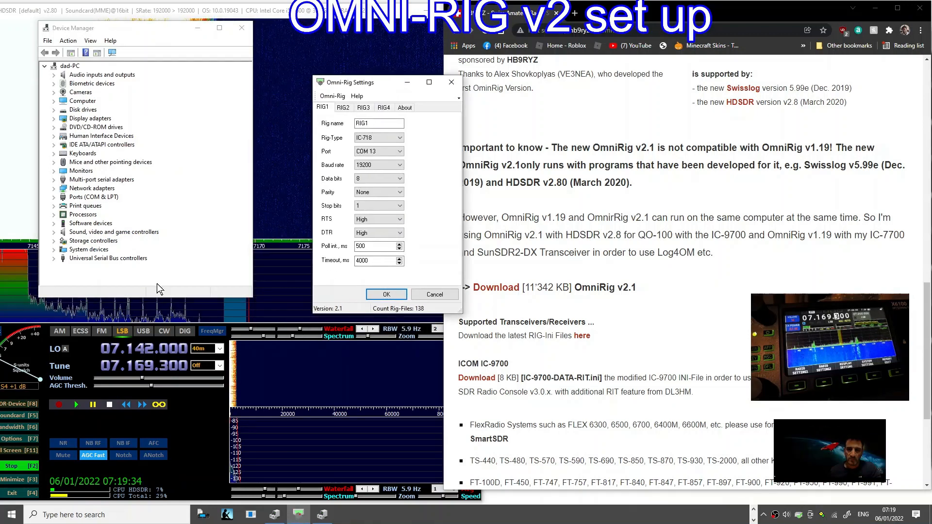
left_click(53, 196)
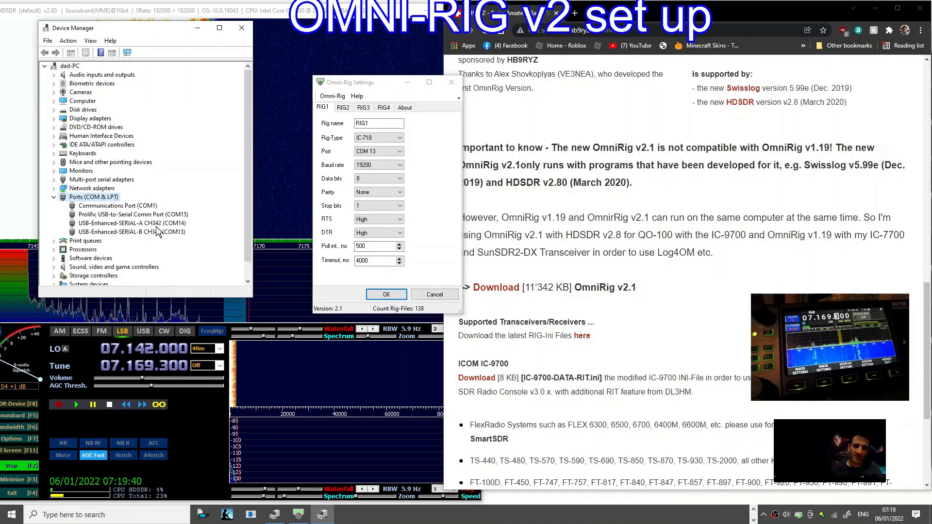
mouse_move(132, 254)
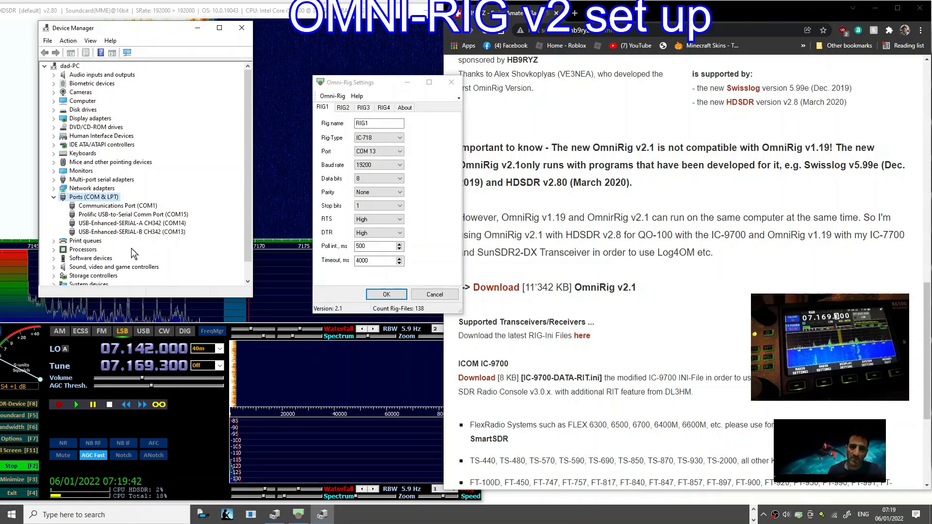
mouse_move(119, 237)
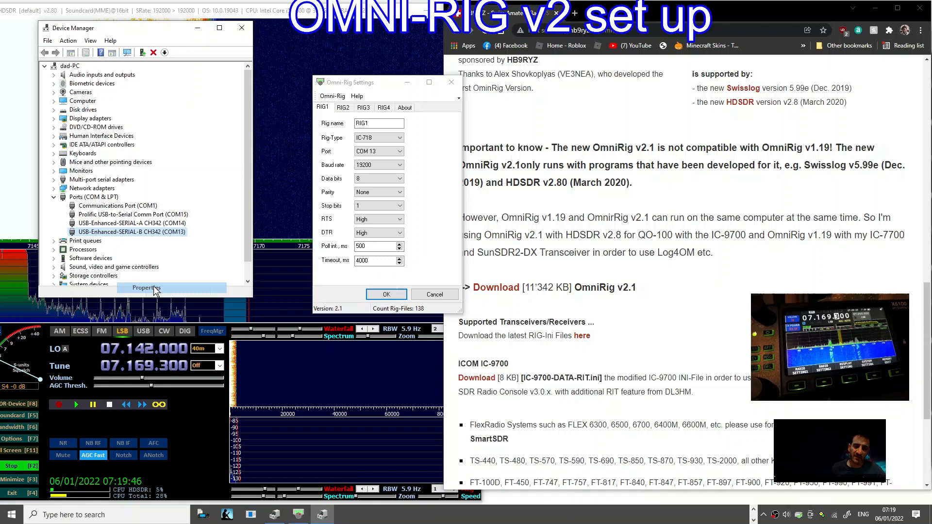
left_click(145, 287)
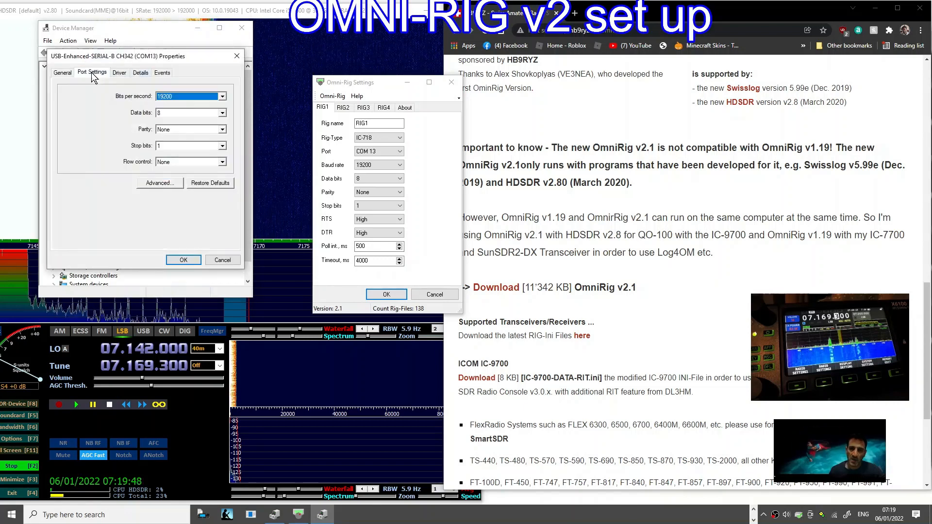
mouse_move(187, 115)
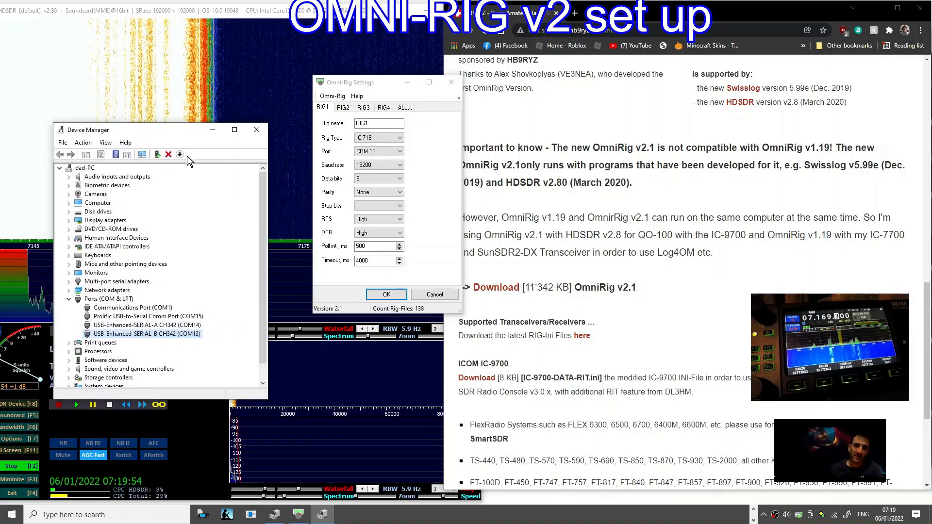
left_click(256, 129)
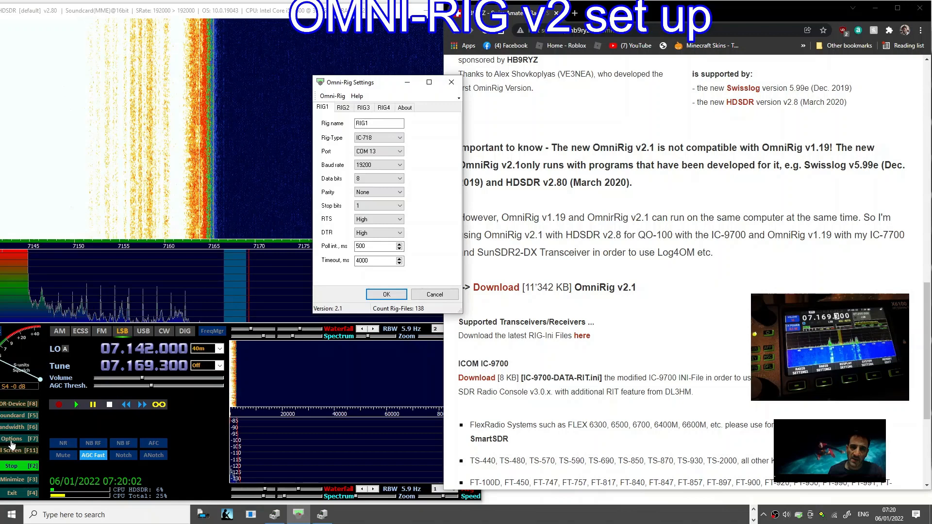
Step: Stop the receiver and apply Omni-Rig CAT sync options in HDSDR's Options menu
left_click(10, 437)
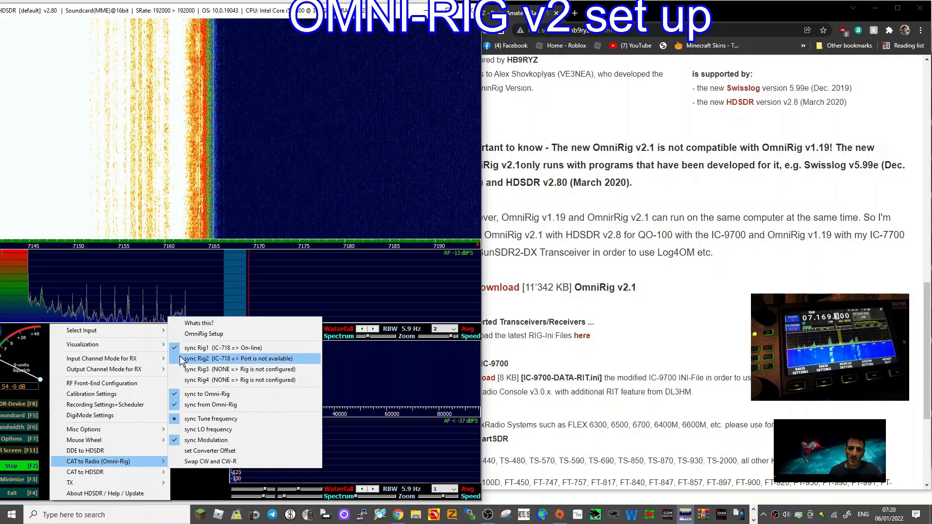
mouse_move(238, 348)
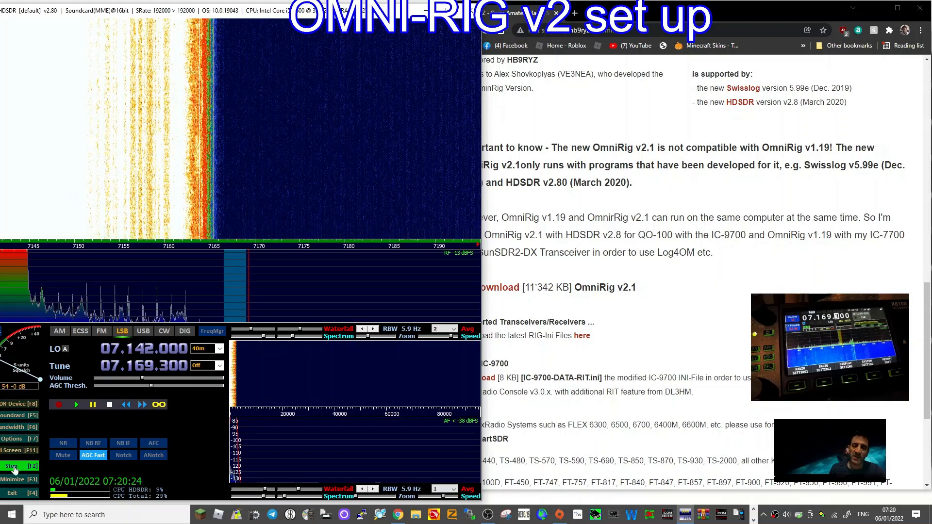
left_click(11, 438)
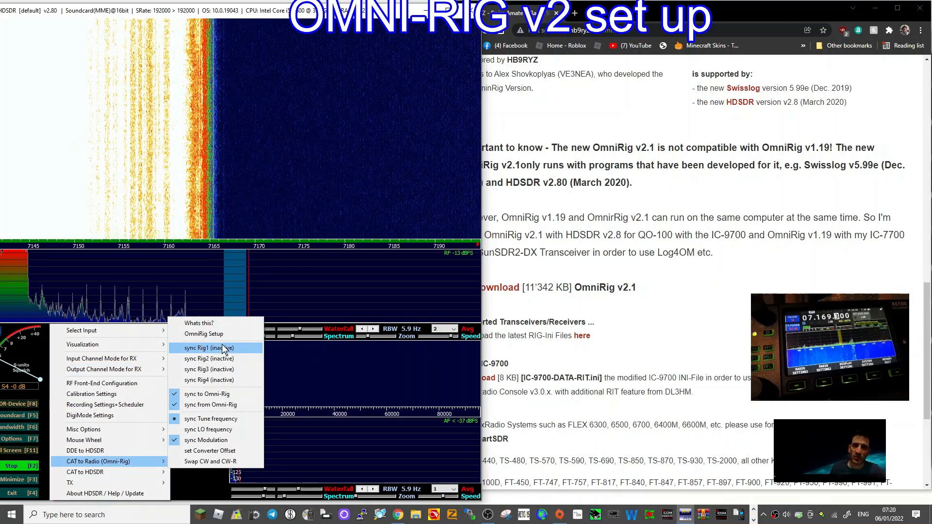
mouse_move(208, 358)
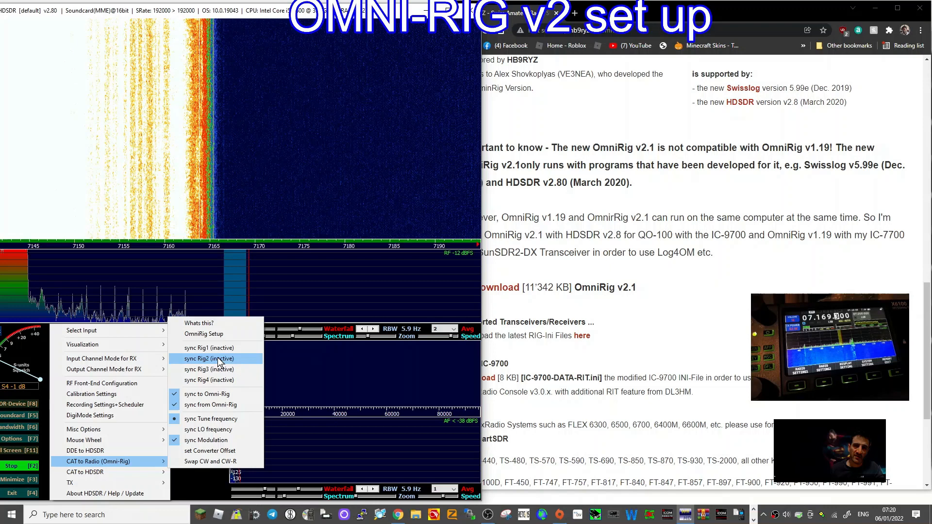
mouse_move(209, 348)
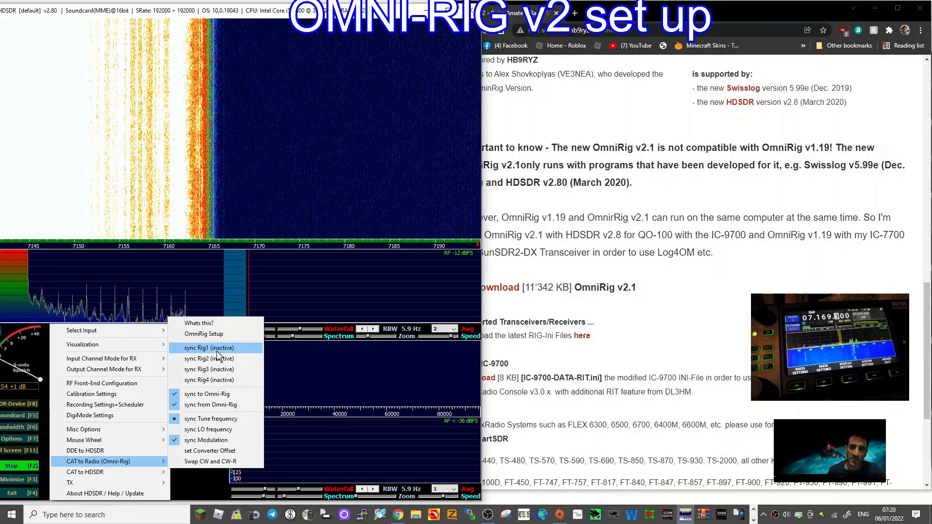
mouse_move(207, 394)
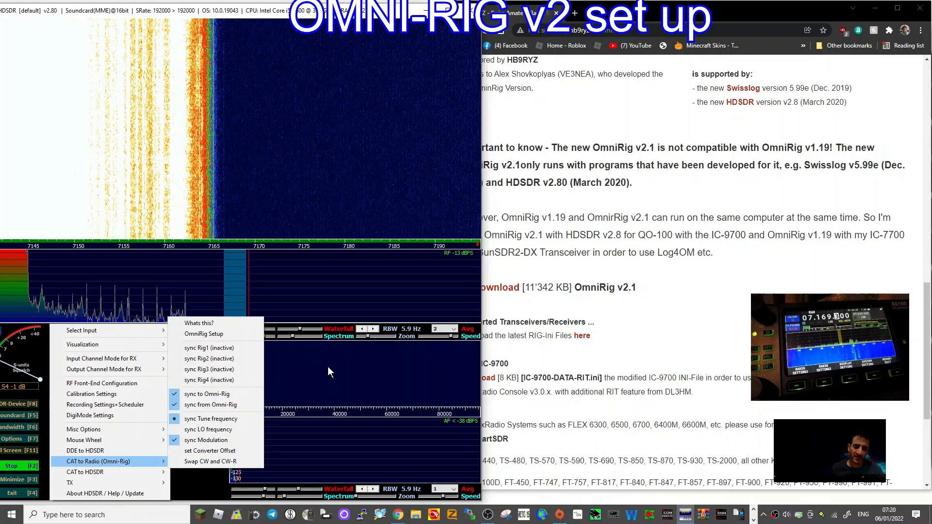
left_click(330, 371)
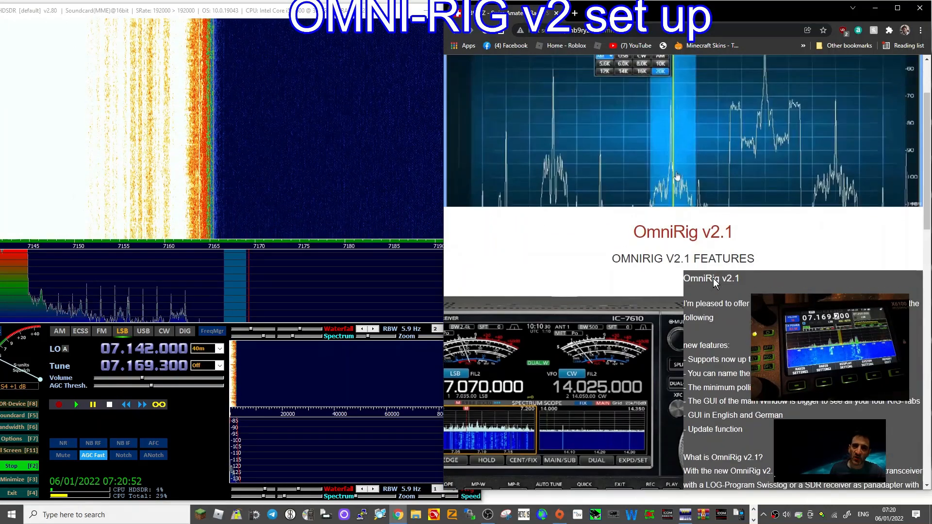
Step: Check the RIG2 and third rig tabs show IC-718 on COM 13 at 19200 baud, then close setup
scroll("down", 3)
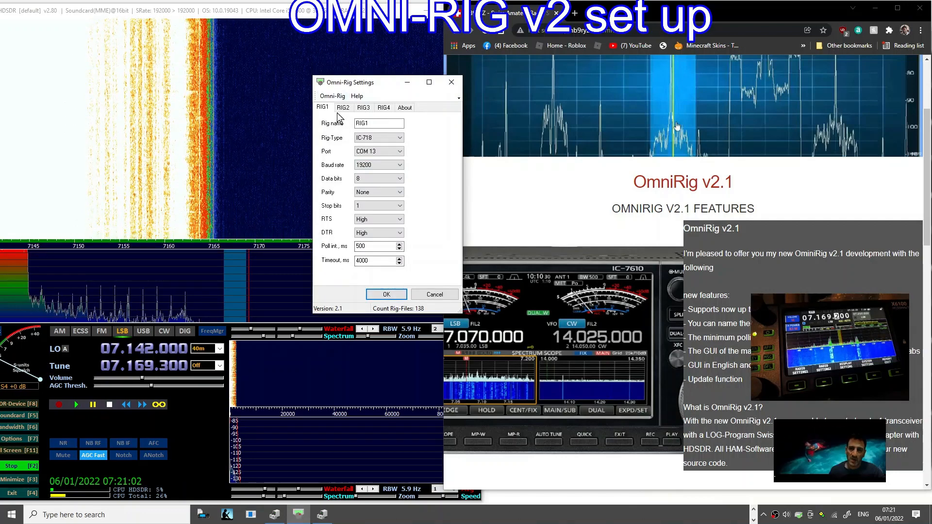
left_click(342, 108)
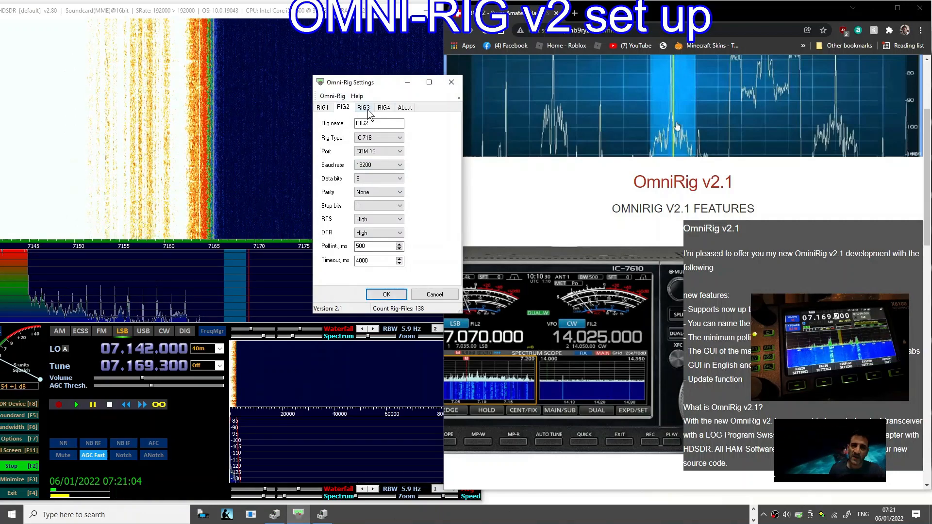
left_click(383, 108)
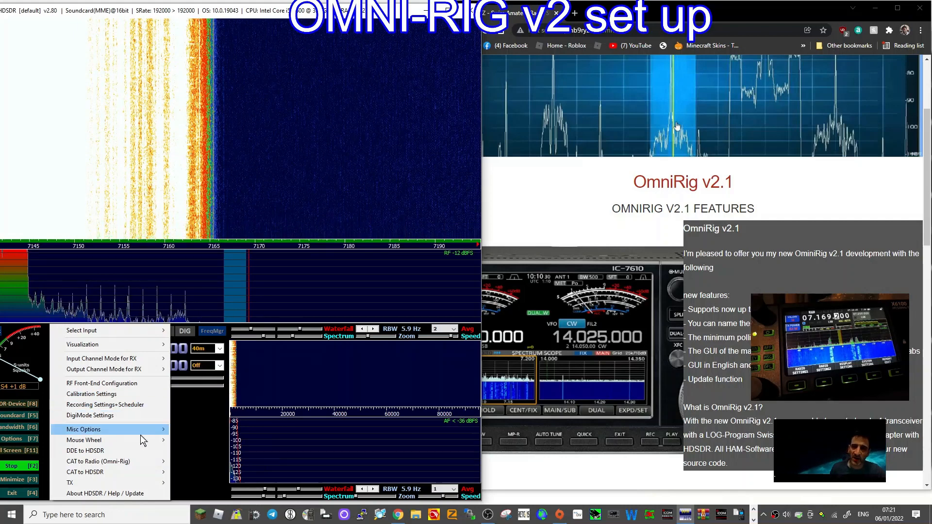
left_click(98, 461)
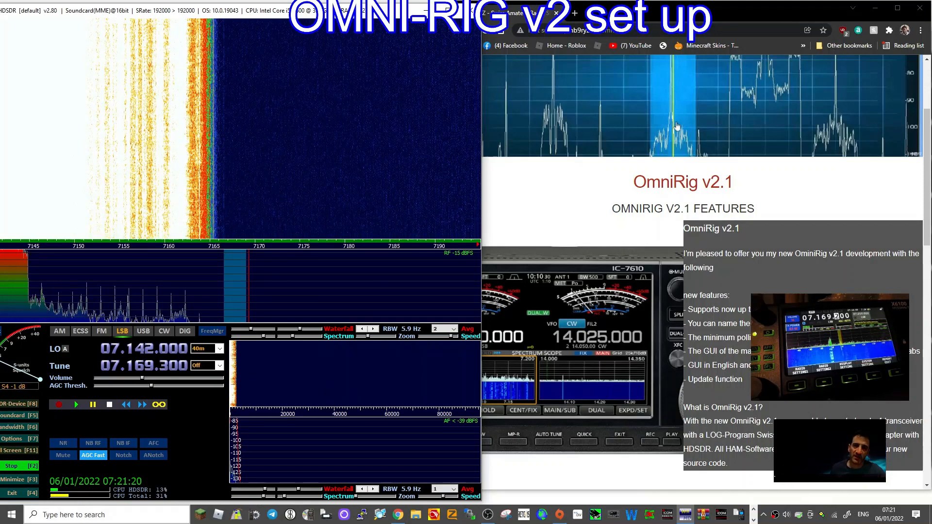
left_click(10, 514)
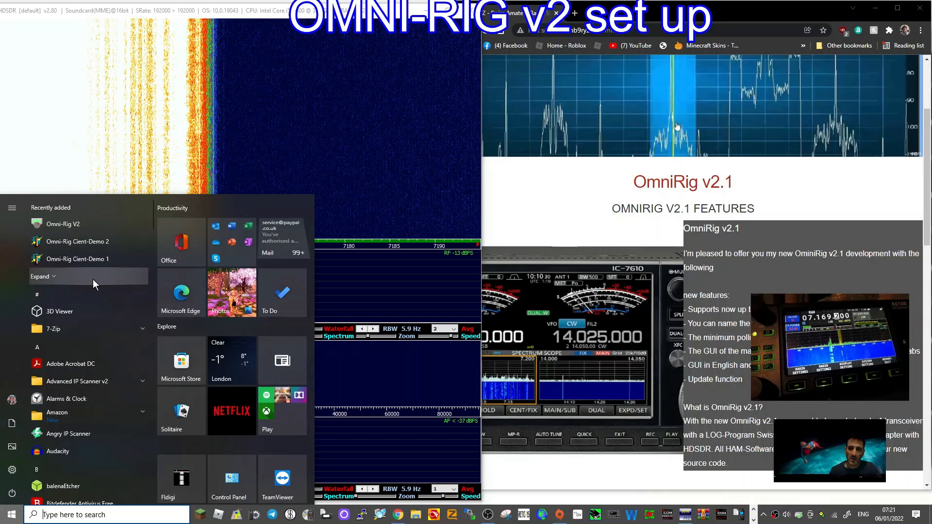
left_click(79, 258)
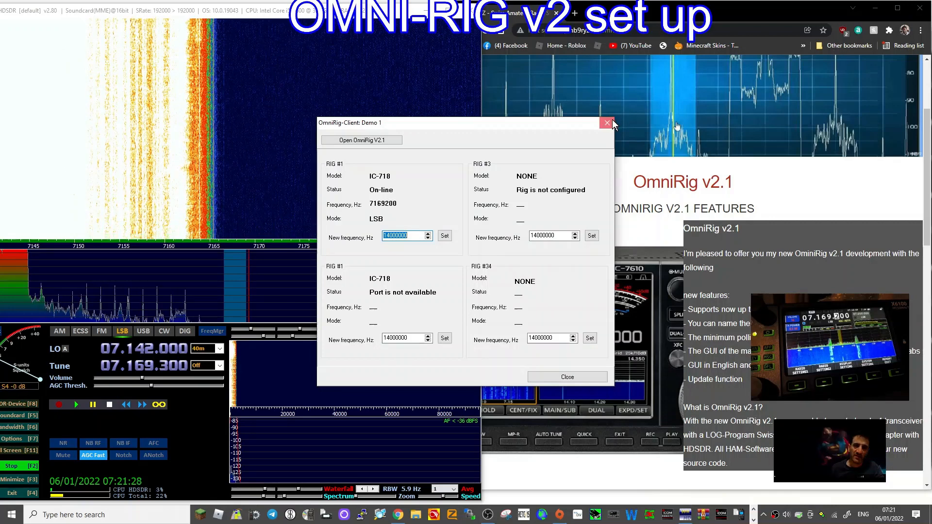
left_click(606, 123)
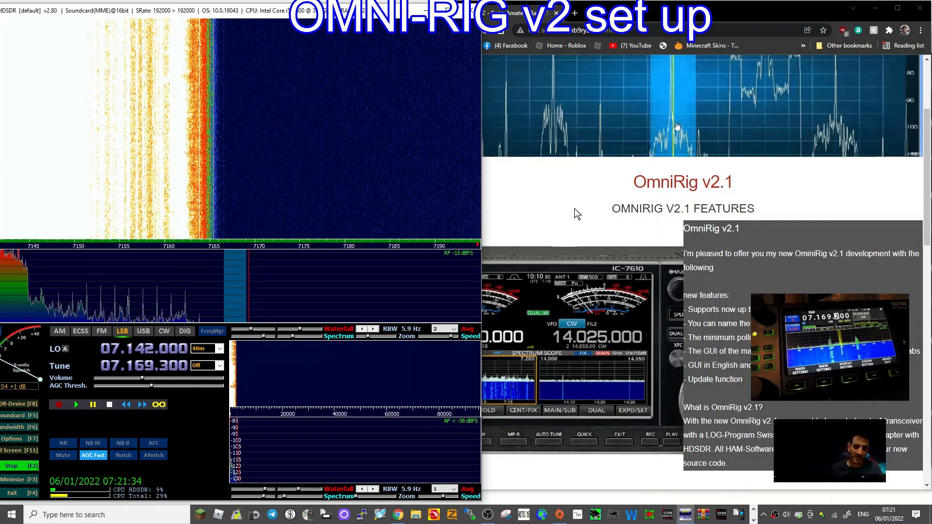
Step: Scroll to the RIG-Ini files link and download the latest RigIni archive
scroll("down", 3)
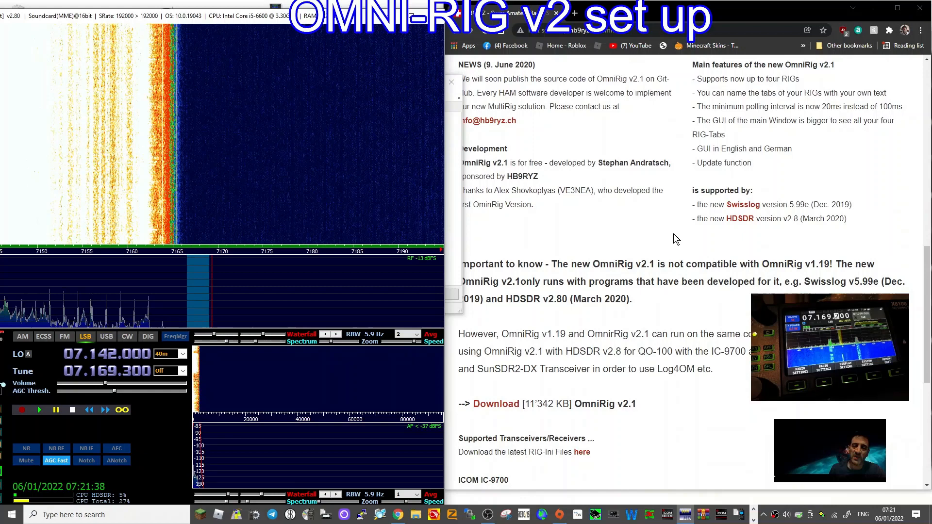
scroll("down", 3)
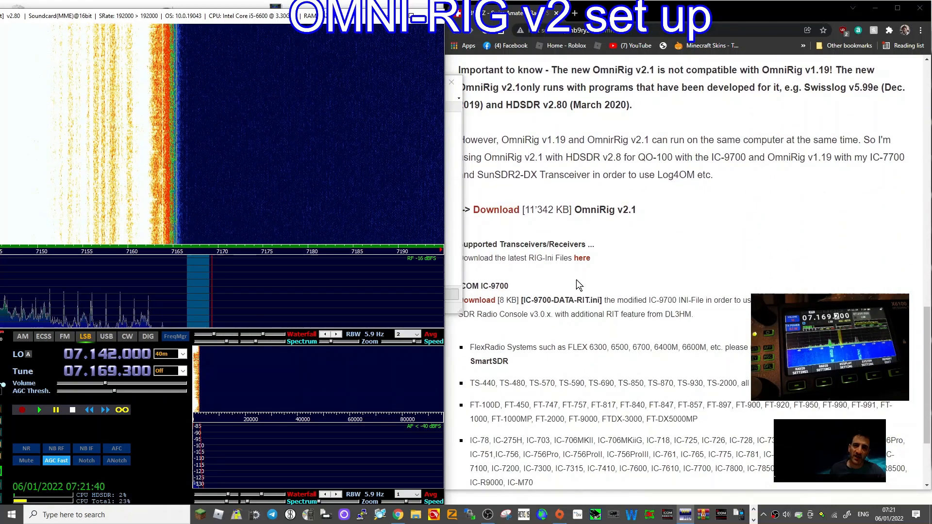
left_click(580, 257)
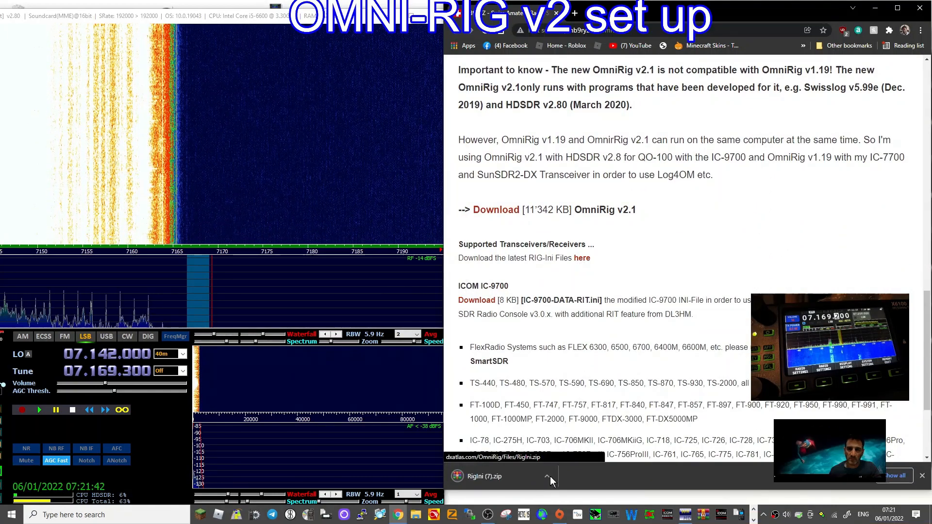
Step: Open RigIni (7).zip in WinRAR, dismiss the license reminder, and browse the .ini files
left_click(482, 476)
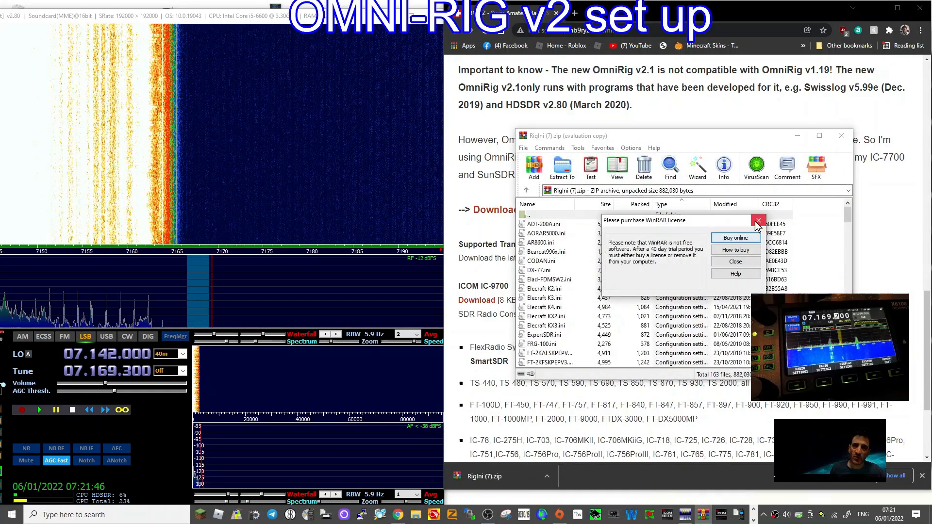
left_click(757, 220)
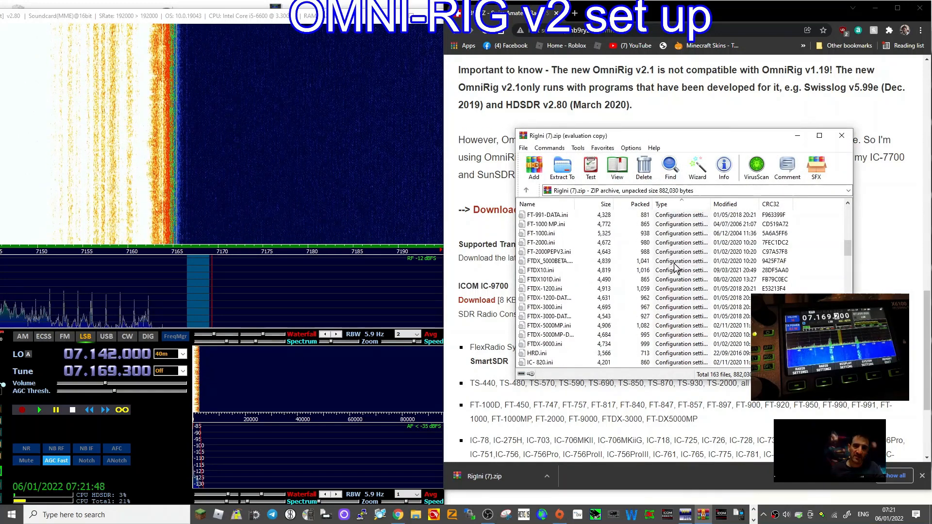
scroll("down", 3)
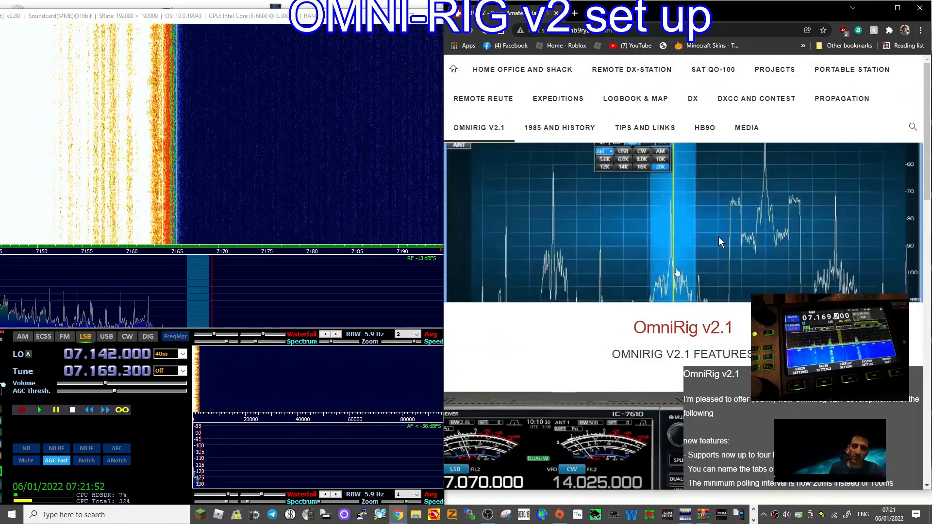
mouse_move(696, 291)
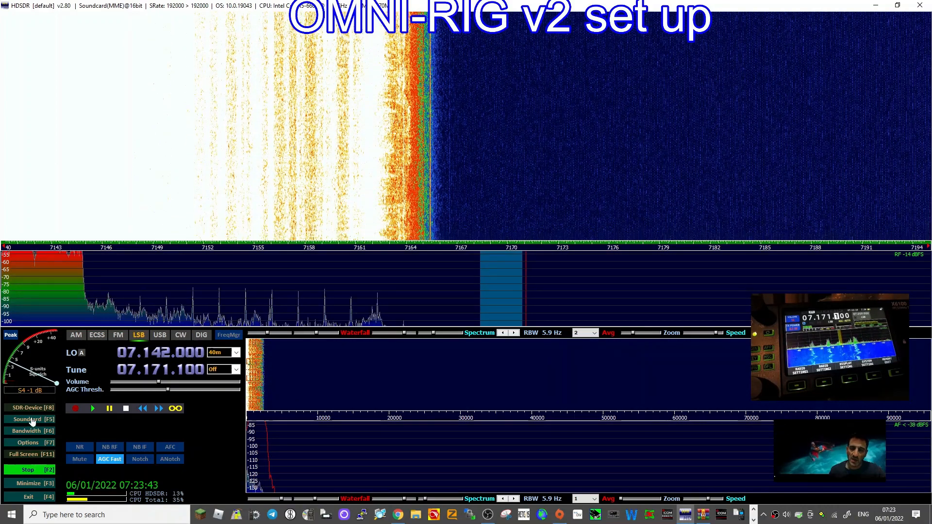
Step: Set the RX input to 0: Microphone (USB Audio Device) in the Soundcard dialog and confirm
left_click(25, 419)
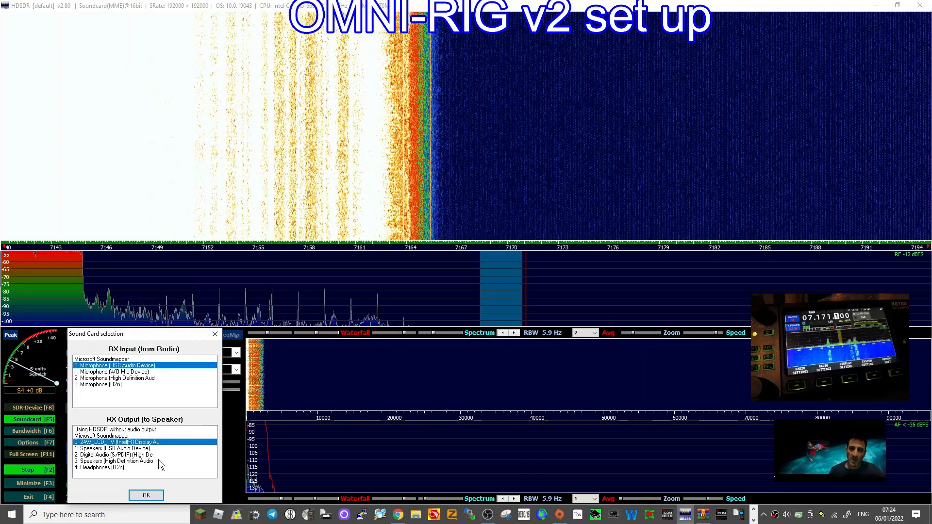
left_click(145, 495)
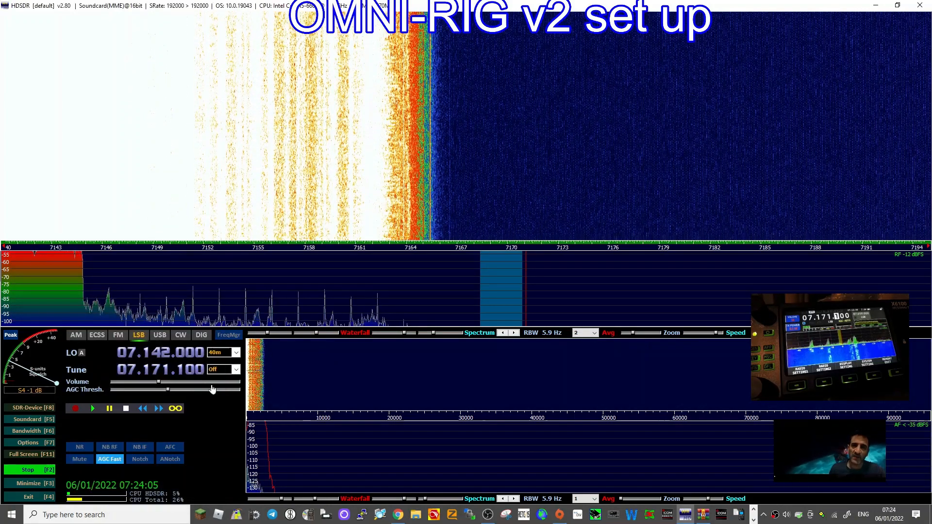